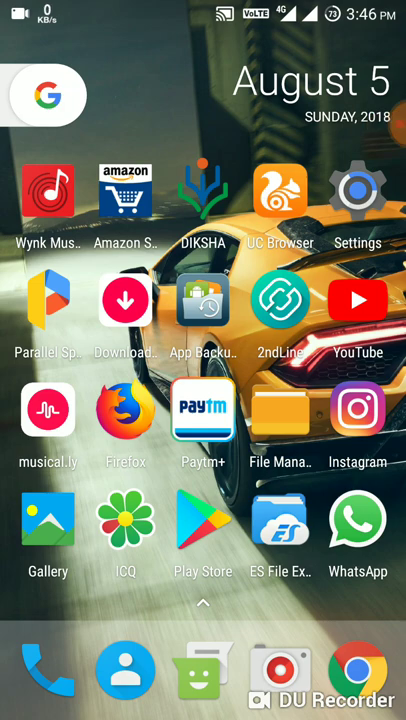
# Step: Swipe across the Android home screen to reach and launch Termux
pyautogui.hscroll(-3)
pyautogui.write('star')
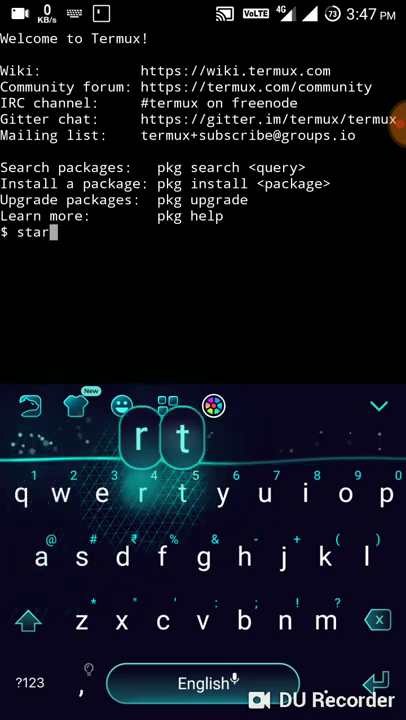
# Step: Run startkali, then vncserver :1 -geometry 1280x720 -depth 16
pyautogui.write('kali')
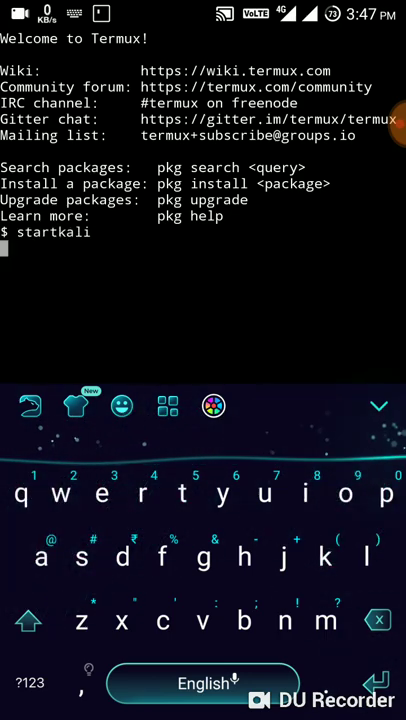
pyautogui.press('Return')
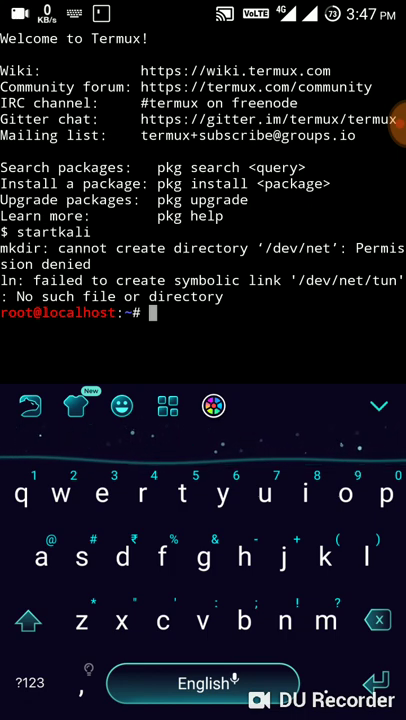
pyautogui.write('vnc')
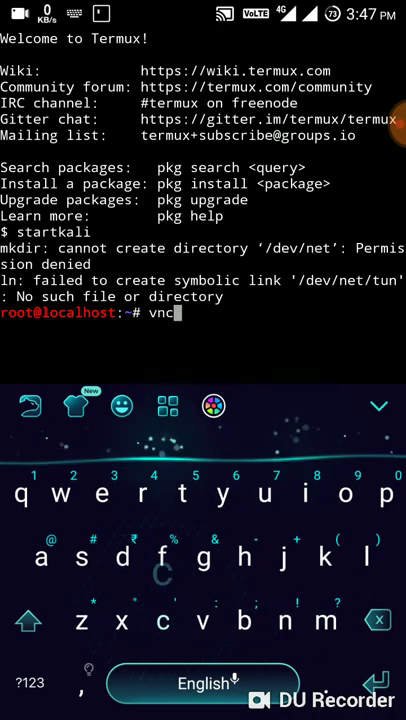
pyautogui.write('erver')
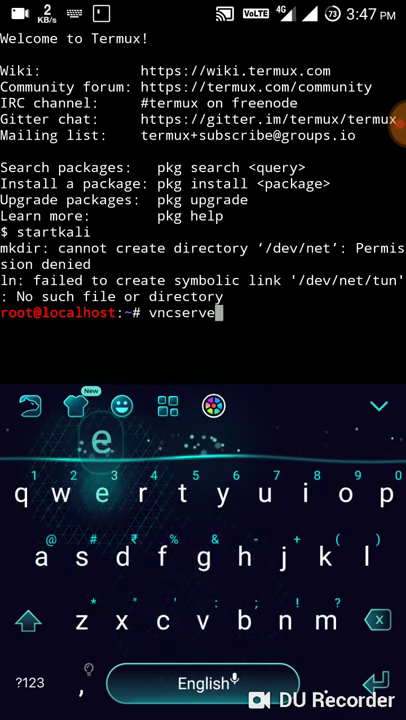
pyautogui.write(':1')
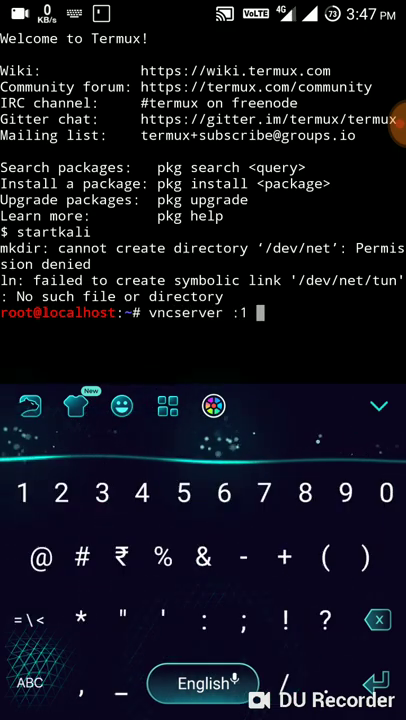
pyautogui.write('-geom')
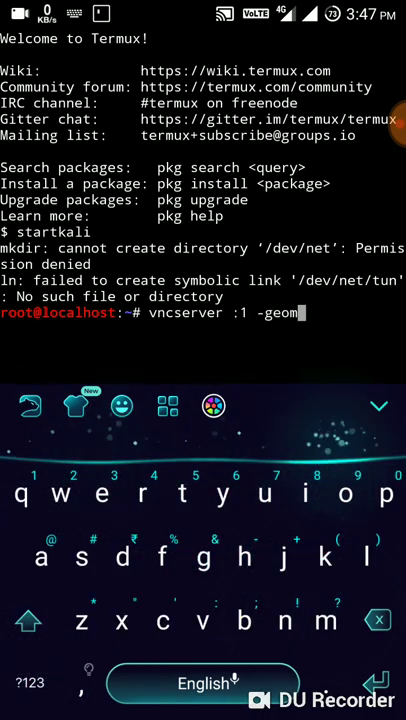
pyautogui.write('etry')
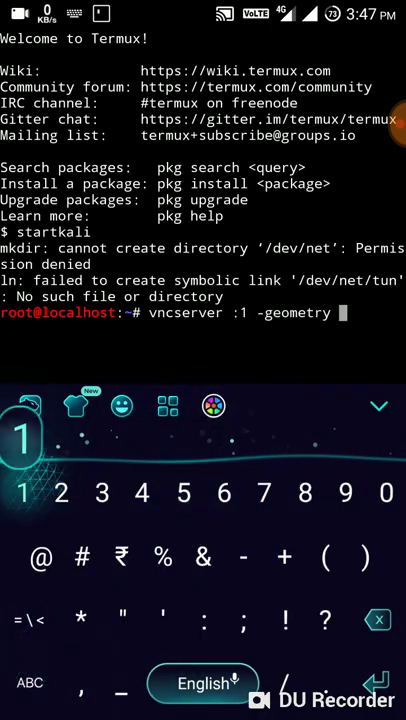
pyautogui.write('1280x720 -')
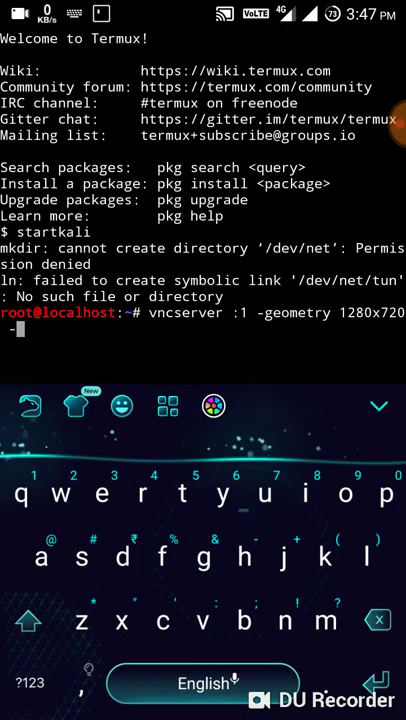
pyautogui.write('depth 16')
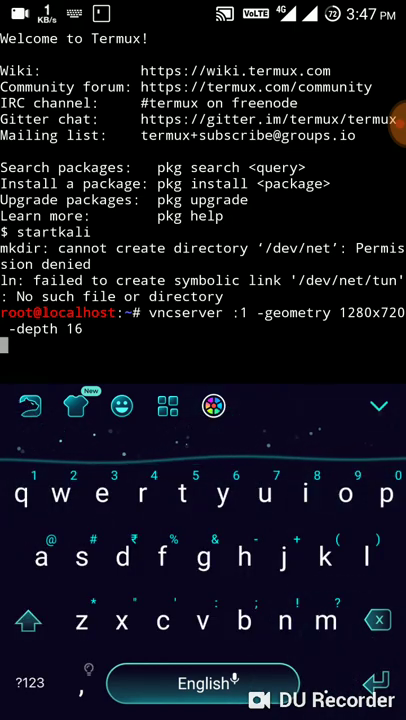
pyautogui.press('Return')
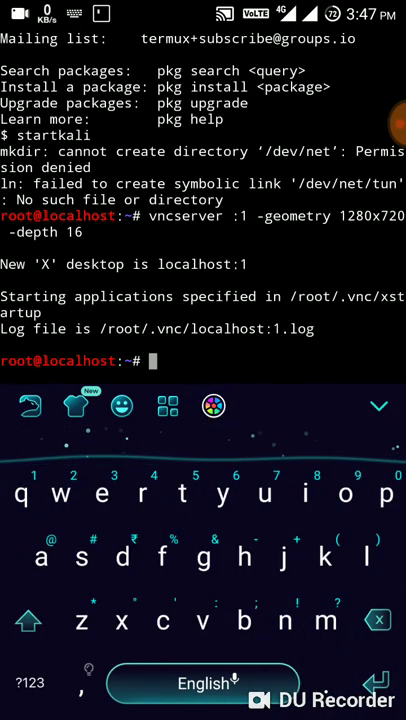
pyautogui.press('Home')
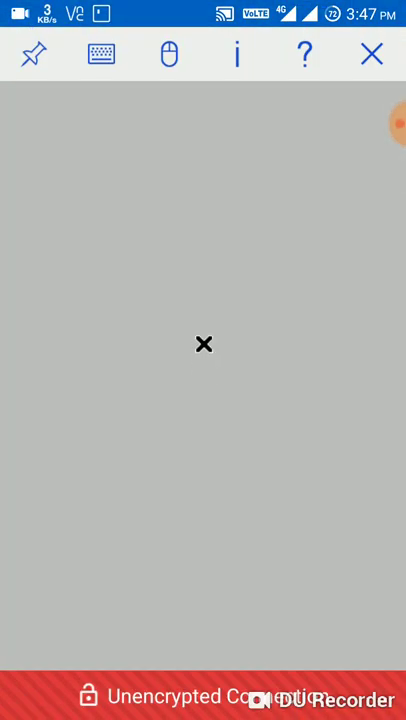
pyautogui.click(371, 54)
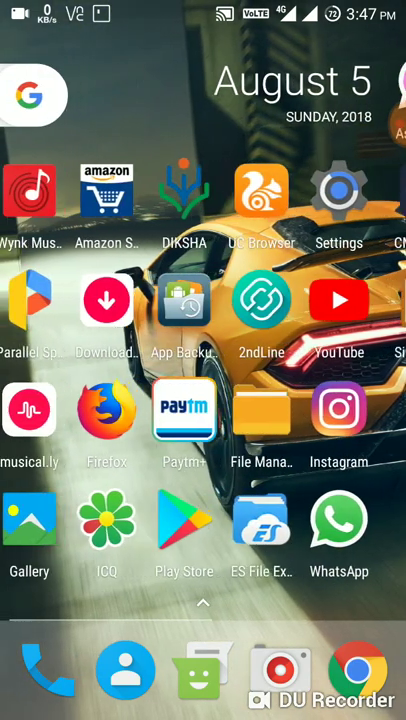
pyautogui.hscroll(-3)
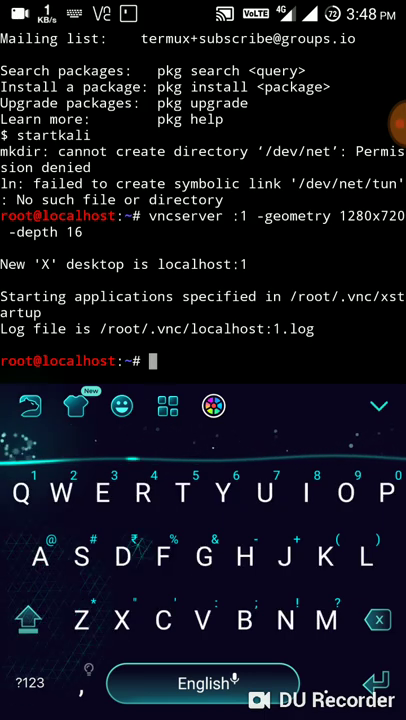
# Step: Run 'DISPLAY=:1 startlxde &' to launch LXDE in the background
pyautogui.write('DISPLAY=')
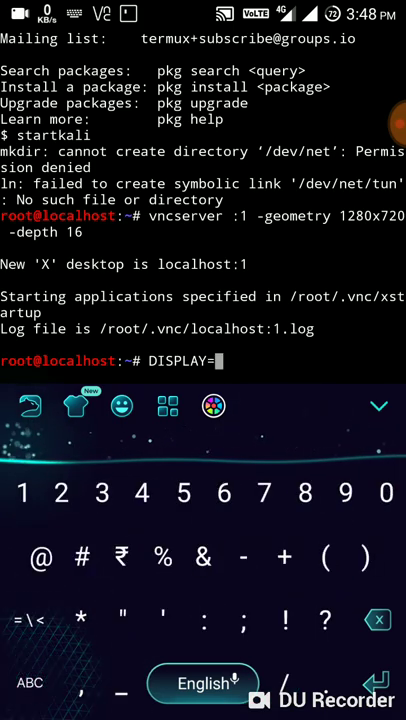
pyautogui.write('1 startlx')
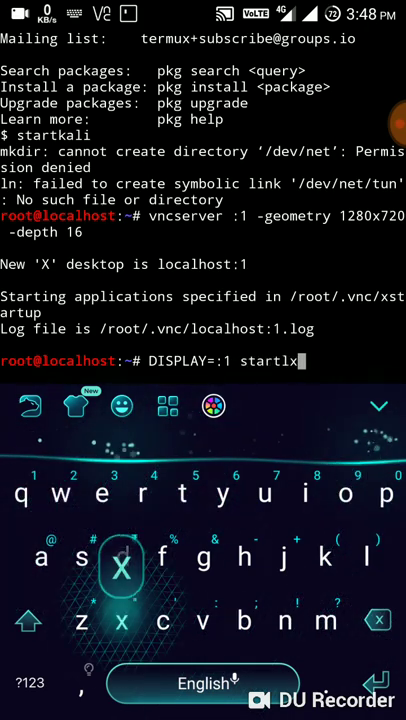
pyautogui.write('e')
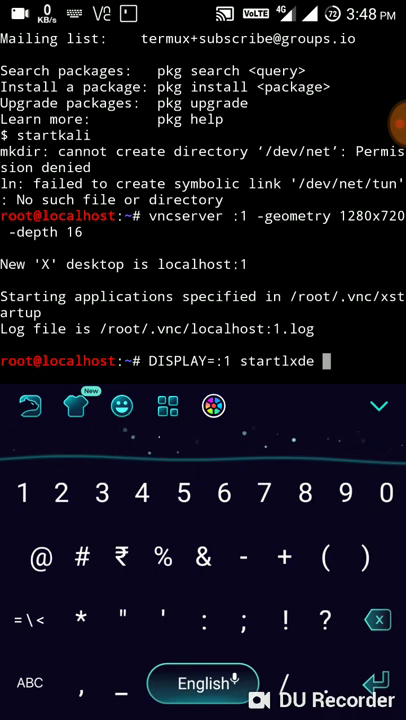
pyautogui.click(202, 557)
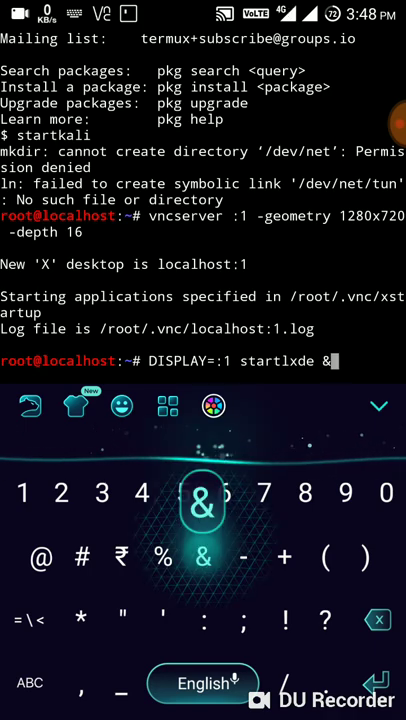
pyautogui.press('Return')
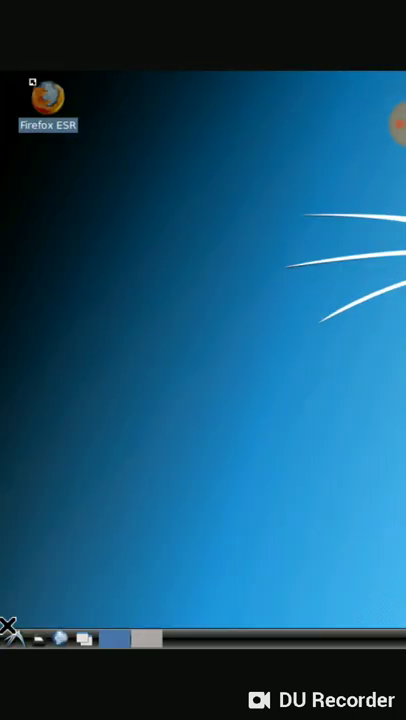
# Step: Launch Firefox ESR from the desktop icon, cancelling the close-tabs prompt
pyautogui.click(15, 639)
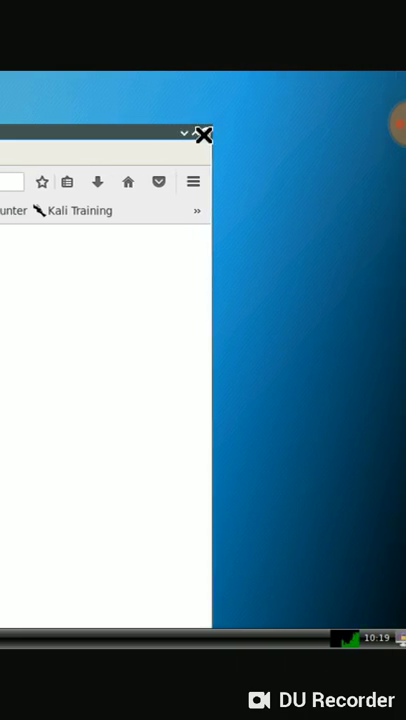
pyautogui.click(204, 135)
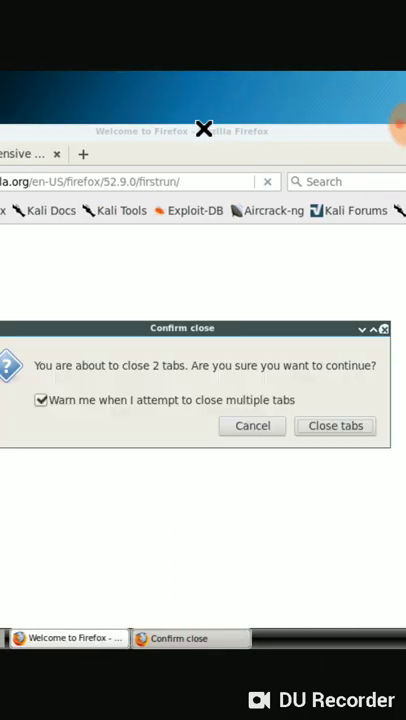
pyautogui.click(335, 425)
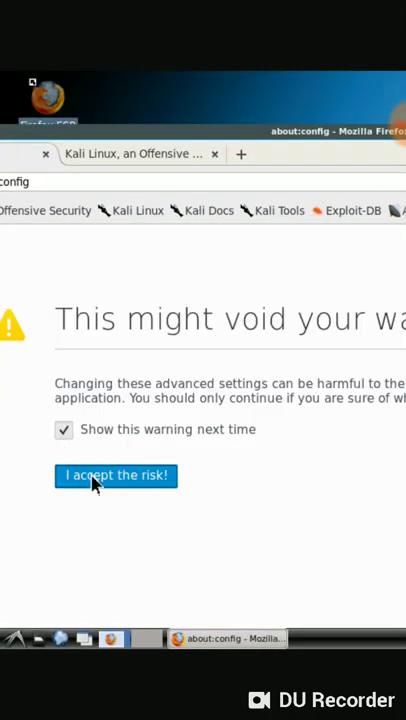
# Step: Accept the about:config risk warning, search a boolean preference, toggle it true, and close Firefox
pyautogui.click(63, 429)
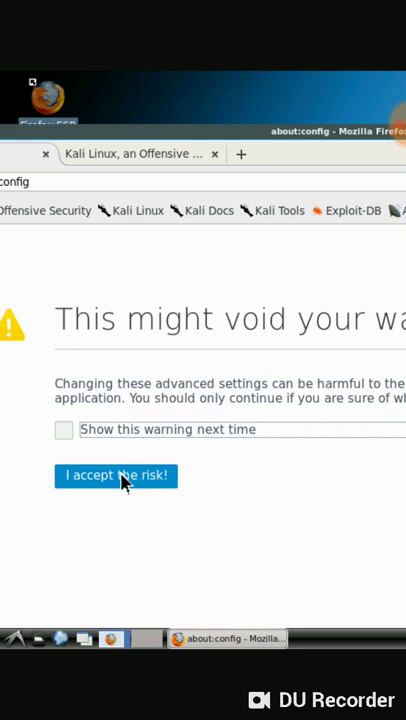
pyautogui.click(115, 474)
pyautogui.write('remot')
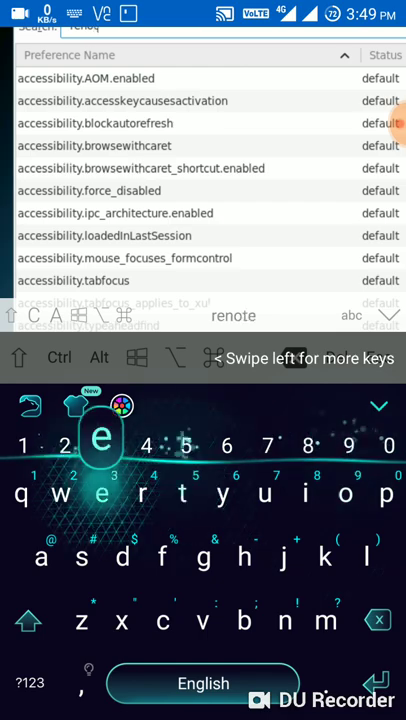
pyautogui.click(182, 493)
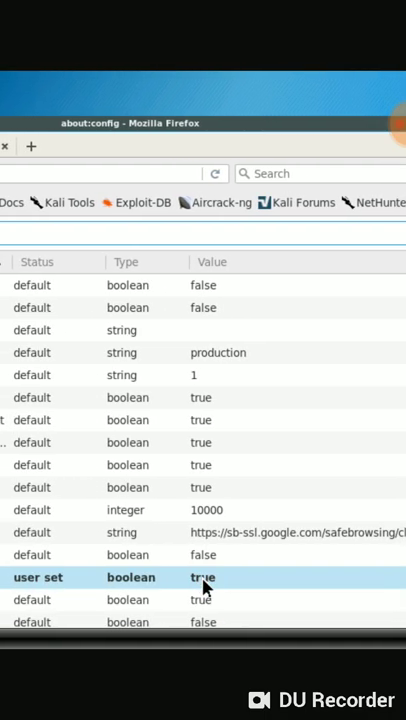
pyautogui.doubleClick(204, 577)
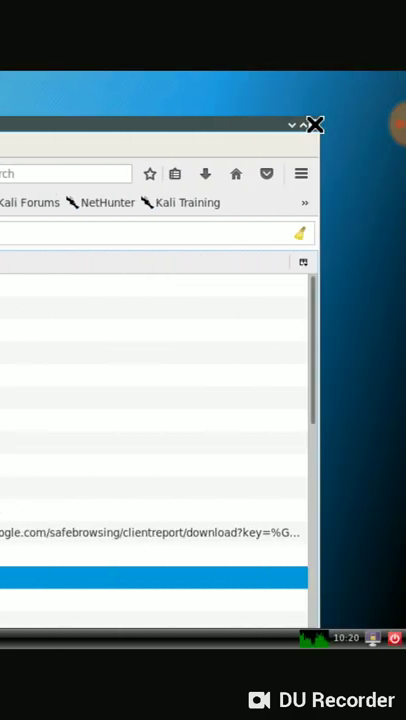
pyautogui.click(314, 125)
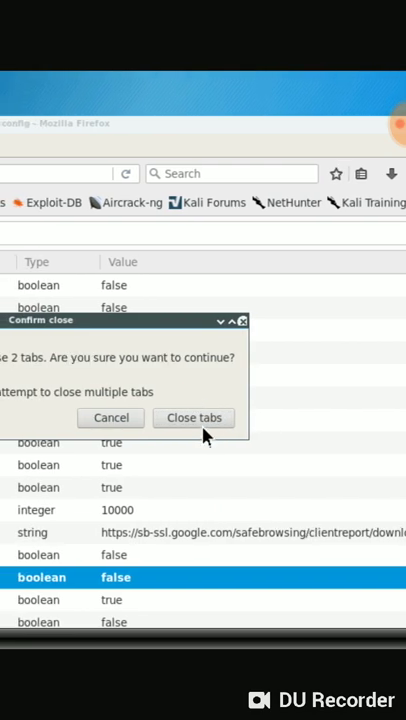
# Step: Confirm Close tabs in Firefox ESR's Confirm close dialog
pyautogui.click(193, 417)
pyautogui.write('apt insta')
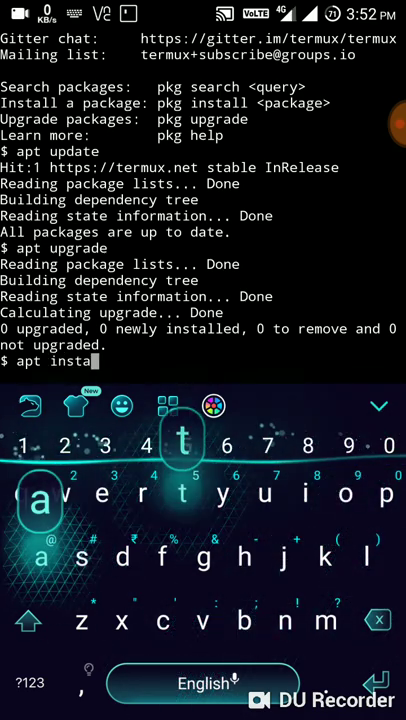
# Step: Run apt install curl, already newest 7.61.0, and type cd $HOME
pyautogui.write('ll curl')
pyautogui.press('Return')
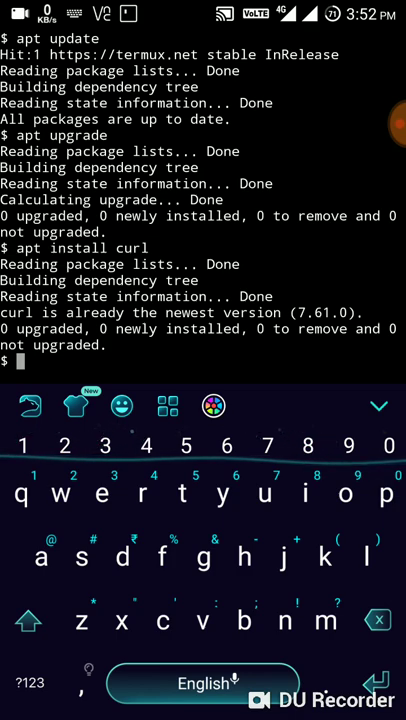
pyautogui.write('cd')
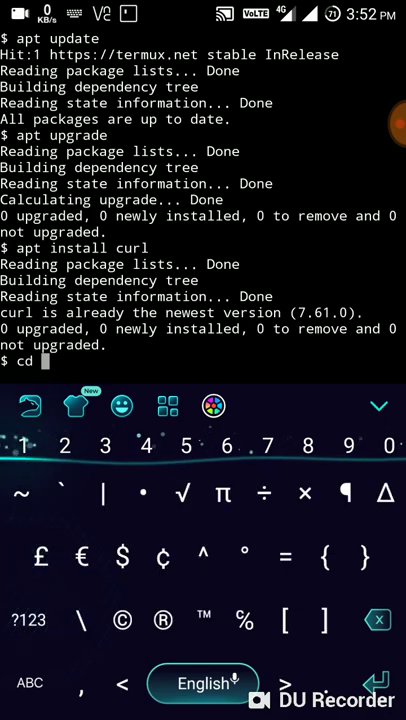
pyautogui.write('$HOME')
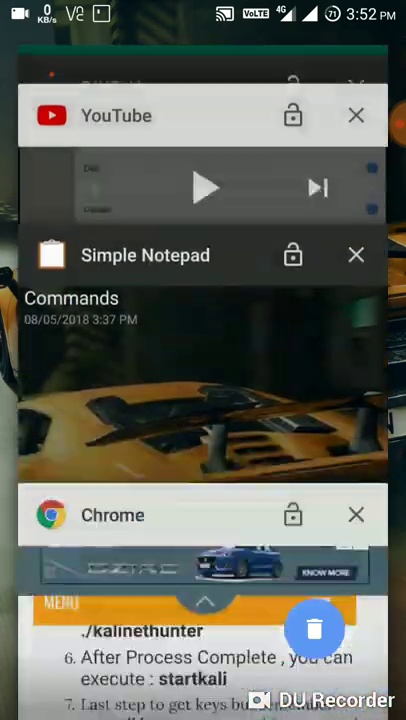
# Step: Open the Commands note in Simple Notepad and select the kalinethunter command lines
pyautogui.click(145, 255)
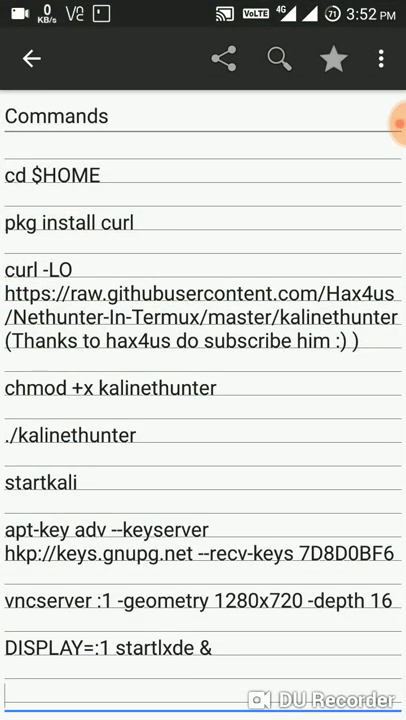
pyautogui.doubleClick(30, 268)
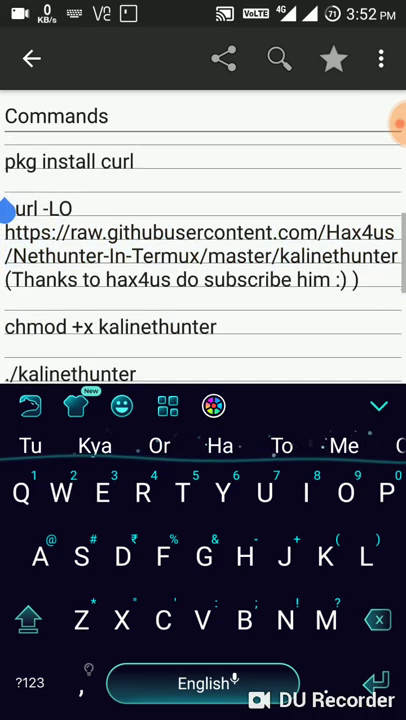
pyautogui.scroll(3)
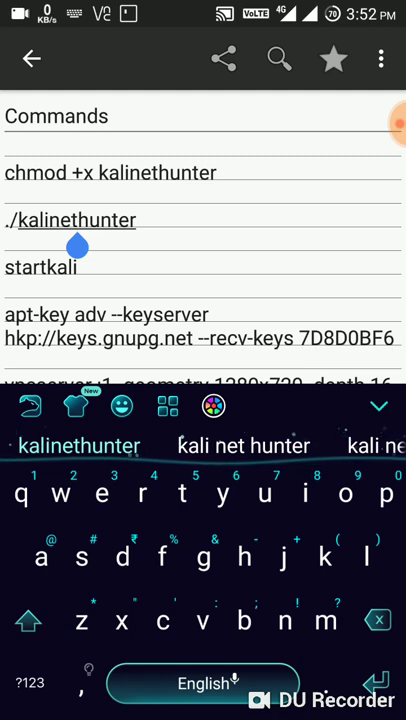
pyautogui.doubleClick(38, 267)
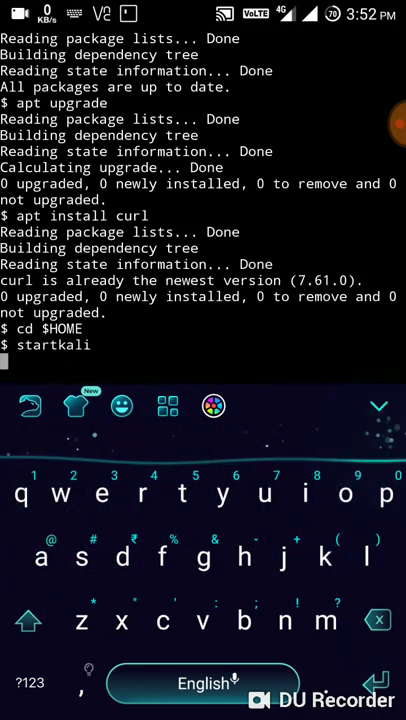
# Step: Run startkali to reach the root@localhost prompt, then type 'apt insyall'
pyautogui.press('Return')
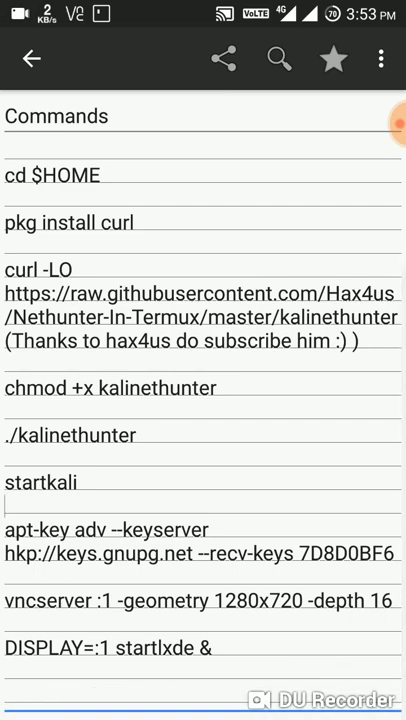
pyautogui.doubleClick(104, 371)
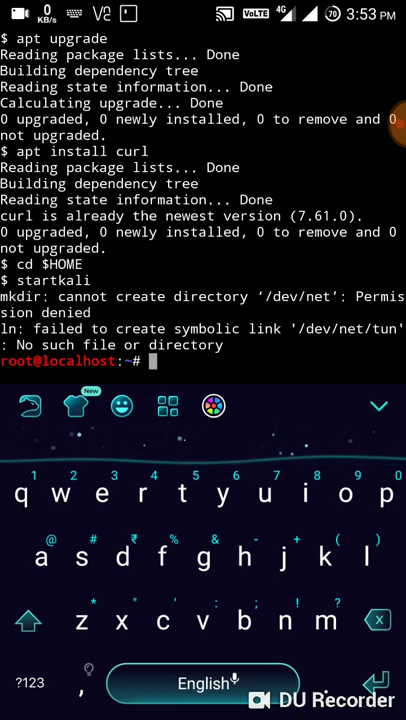
pyautogui.write('apt insyall')
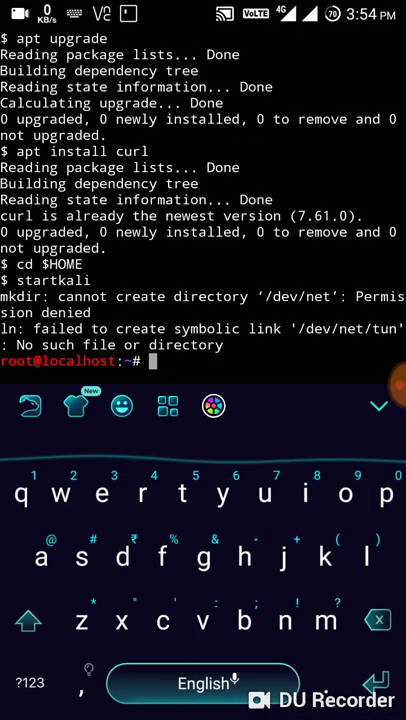
pyautogui.click(167, 406)
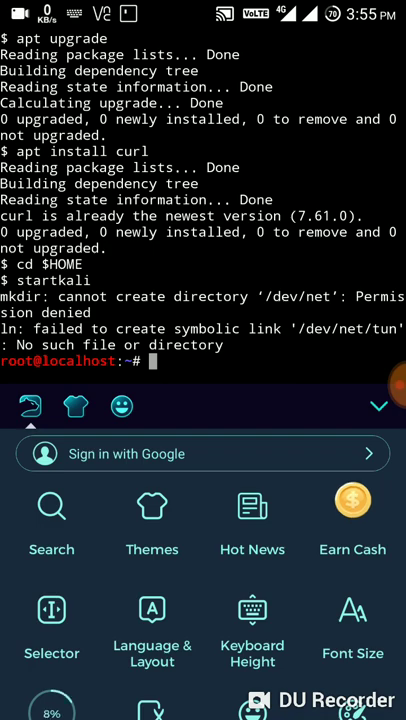
# Step: Start vncserver :1 at 1280x720 depth 16, then launch LXDE with DISPLAY=:1 startlxde &
pyautogui.write('vncserver :1 -geometry 1280x720 -depth 16')
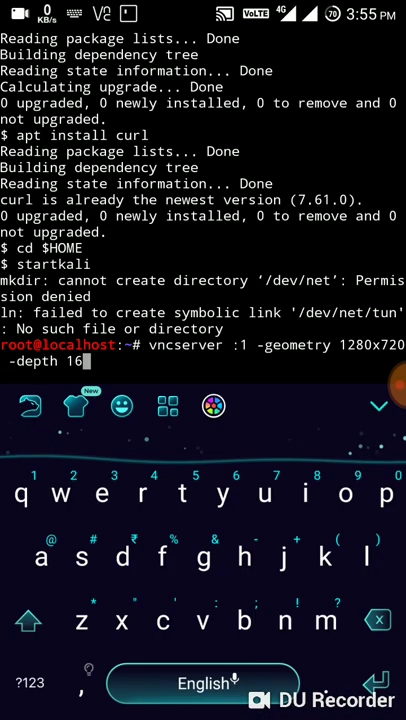
pyautogui.press('Return')
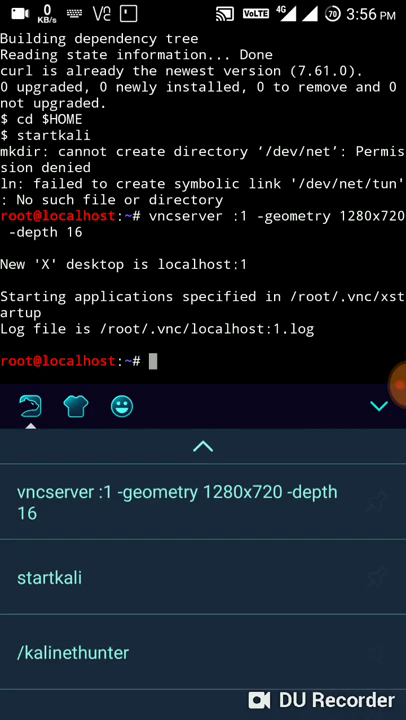
pyautogui.scroll(-3)
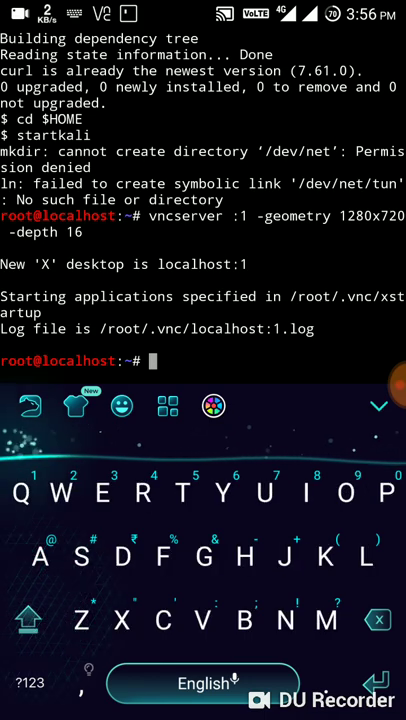
pyautogui.write('DIAP')
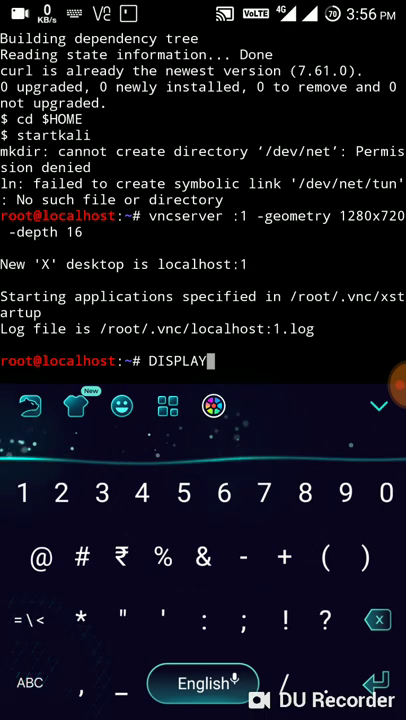
pyautogui.write('=:1')
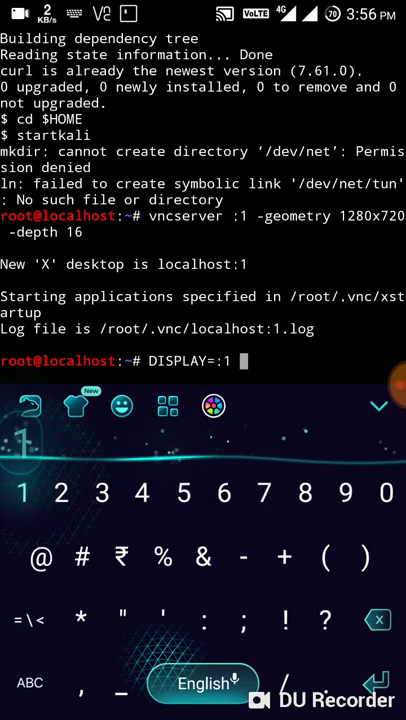
pyautogui.write('startlxde &')
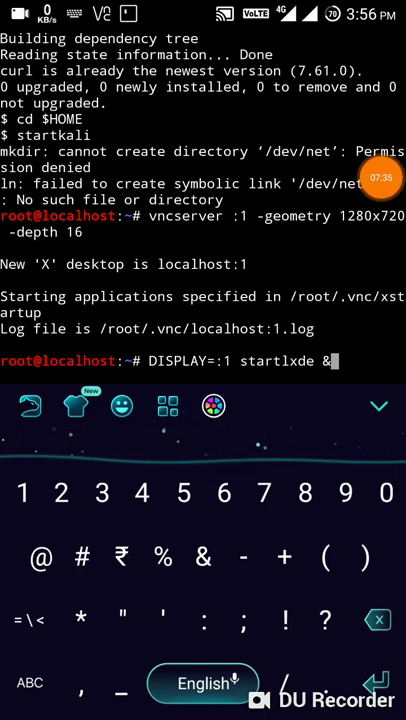
pyautogui.doubleClick(277, 361)
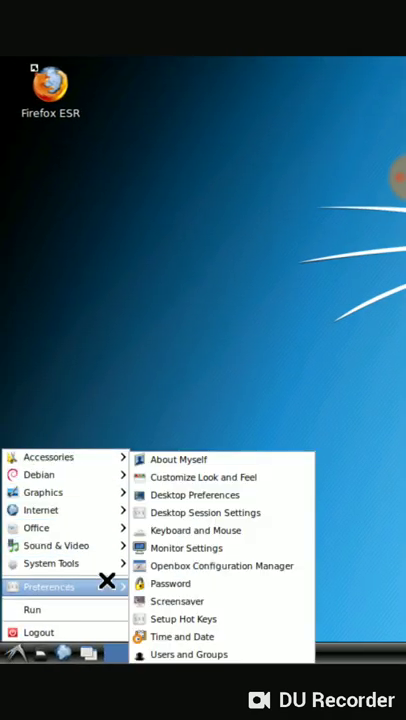
# Step: Browse the LXDE menu's System Tools on the Kali desktop and type 'ifcomfi'
pyautogui.click(193, 242)
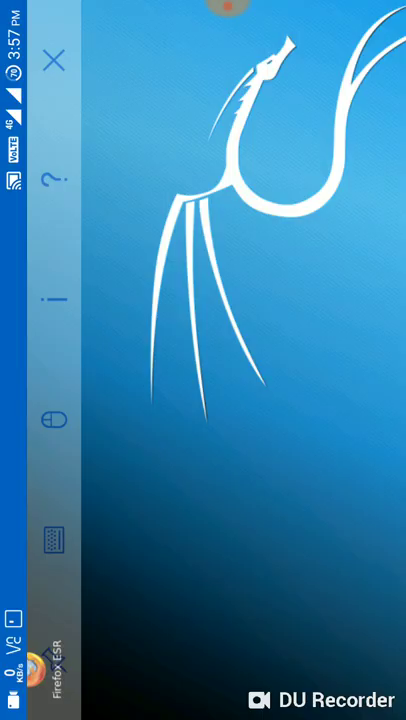
pyautogui.click(54, 61)
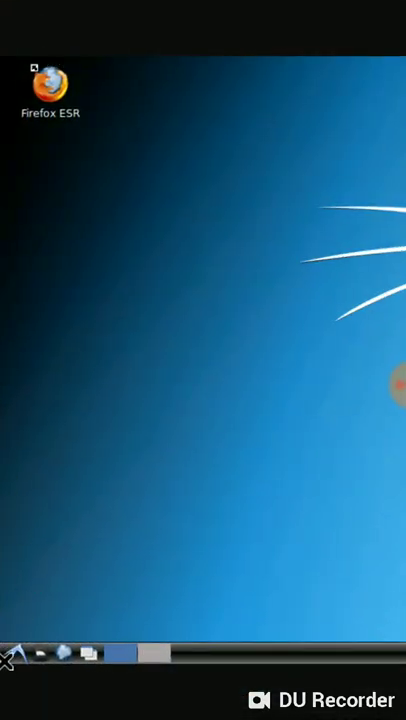
pyautogui.click(14, 653)
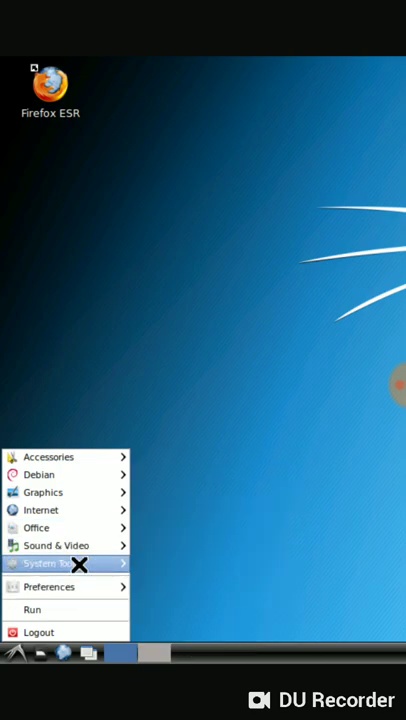
pyautogui.click(55, 563)
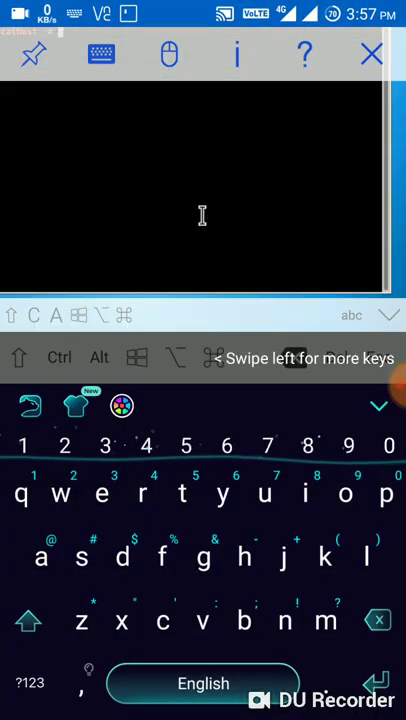
pyautogui.write('ifcomfi')
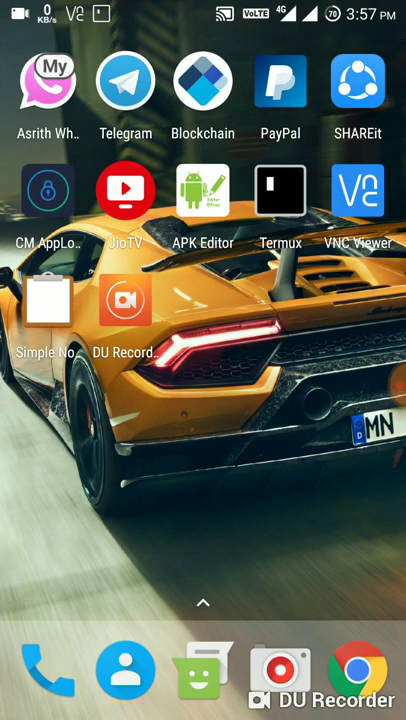
# Step: Scroll the Hax4Us tutorial page and show Chrome's five open tabs
pyautogui.hscroll(-3)
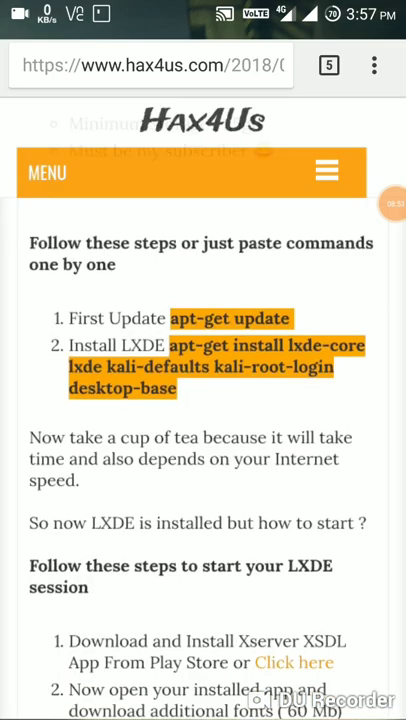
pyautogui.click(329, 66)
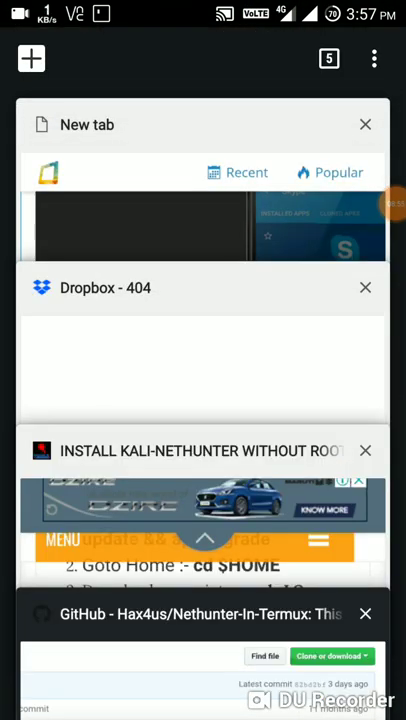